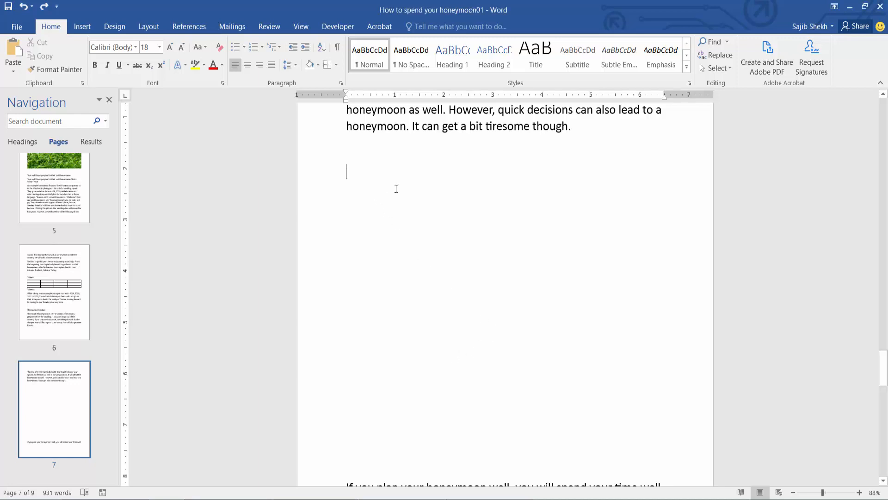
Insert a 4x4 table below the honeymoon paragraph on page 7.
{"action": "left_click", "coordinate": [82, 26]}
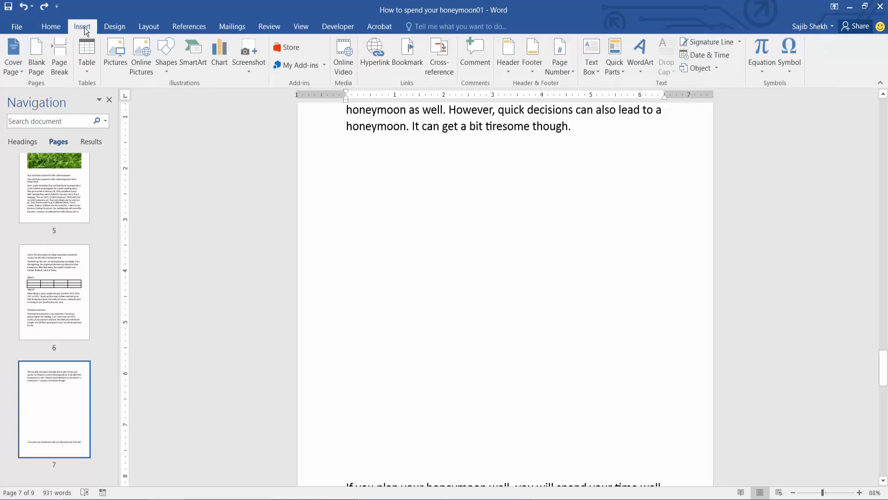
{"action": "left_click", "coordinate": [86, 54]}
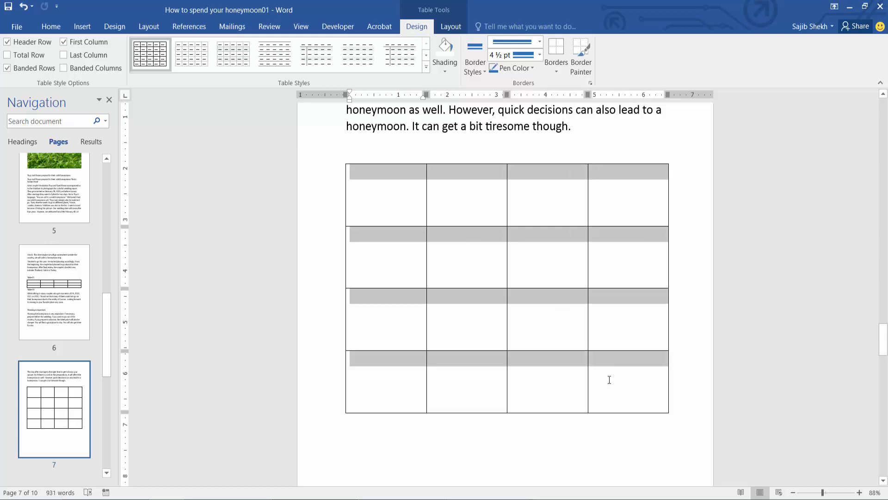
{"action": "mouse_move", "coordinate": [482, 235]}
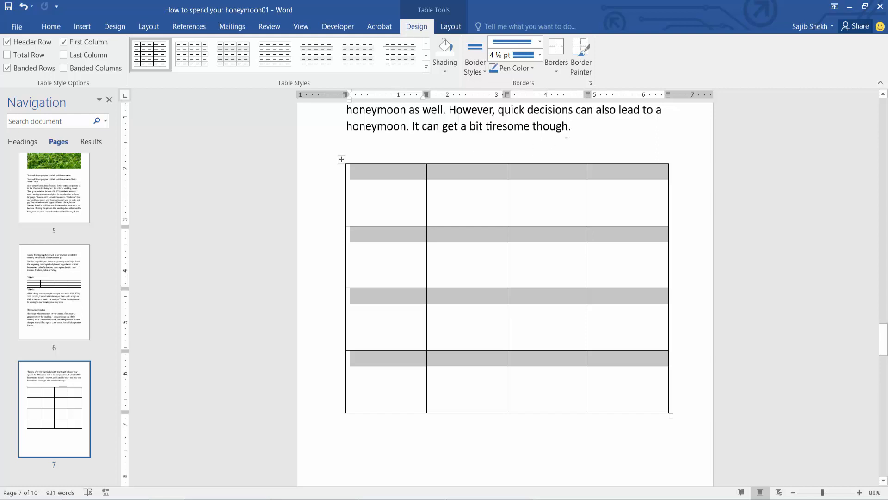
Bring up the Pen Color choices to set the border drawing colour.
{"action": "left_click", "coordinate": [513, 68]}
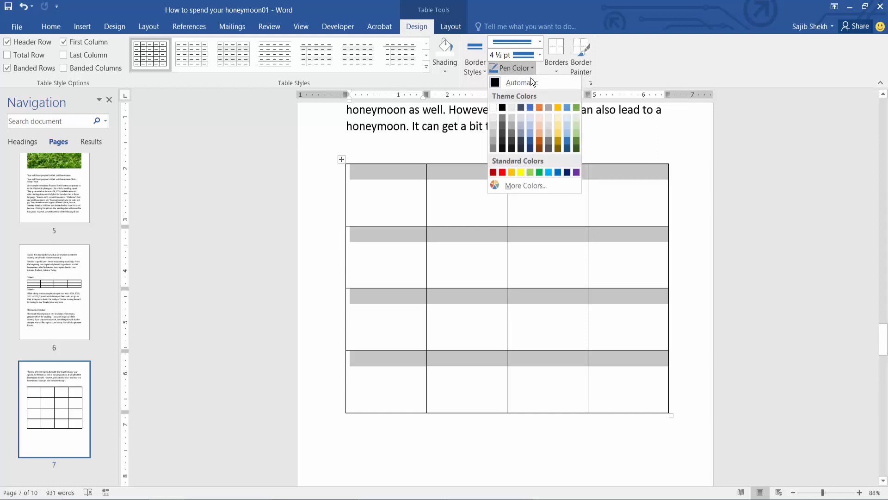
{"action": "mouse_move", "coordinate": [558, 110]}
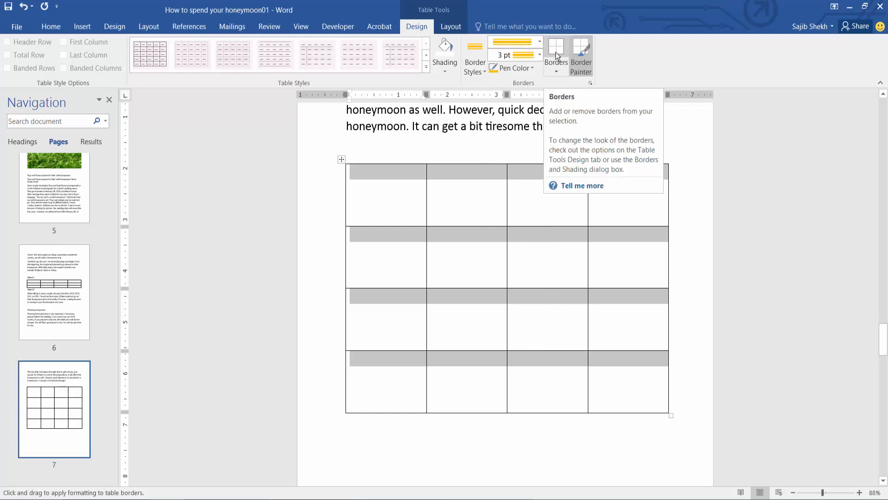
Apply the gold 3 pt double line as the table's outside border only.
{"action": "left_click", "coordinate": [555, 48]}
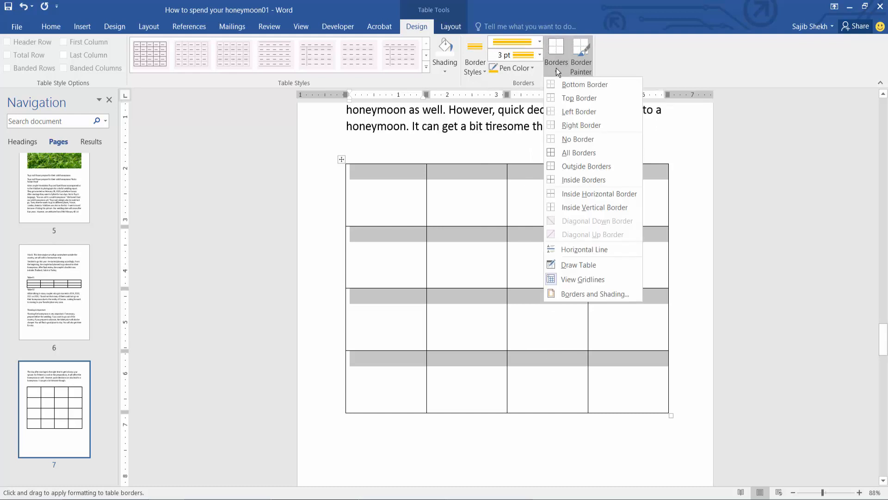
{"action": "left_click", "coordinate": [578, 153]}
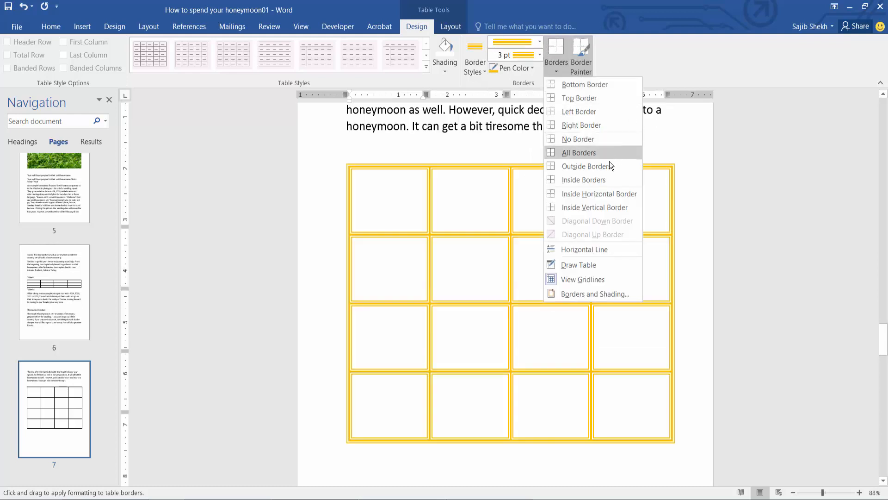
{"action": "left_click", "coordinate": [578, 152]}
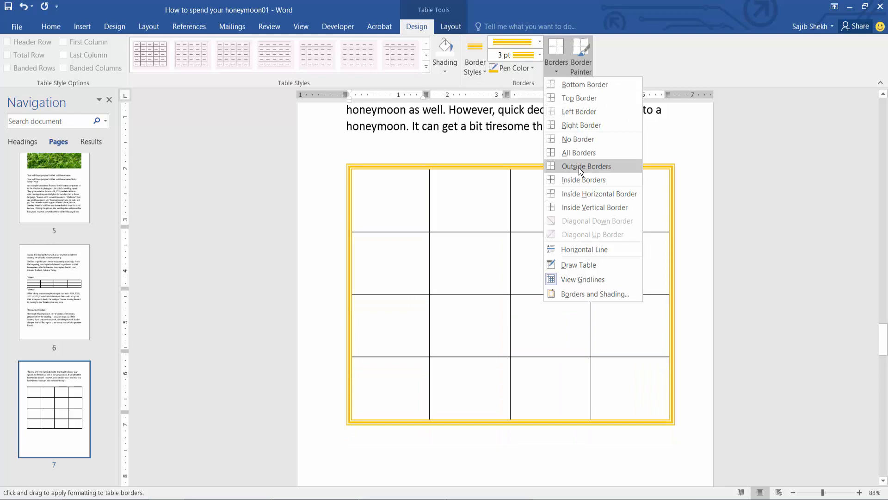
{"action": "left_click", "coordinate": [586, 166]}
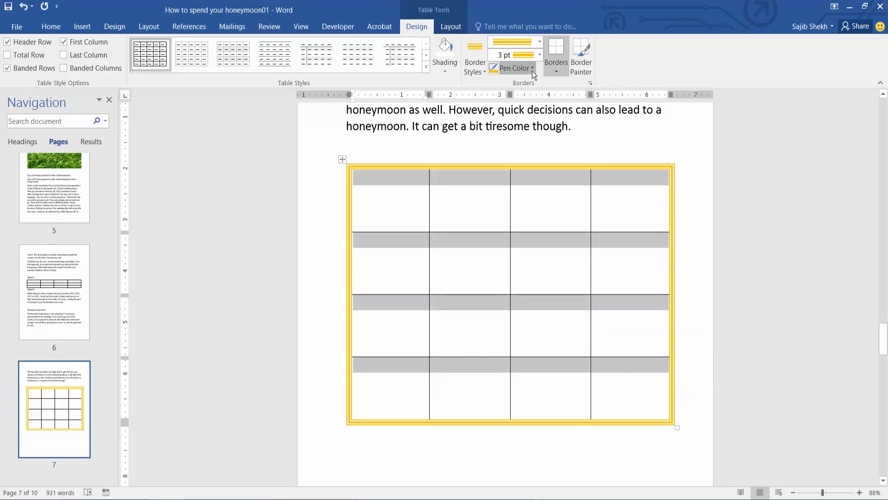
Set border drawing to a dark blue double line at 6 pt weight.
{"action": "left_click", "coordinate": [513, 67]}
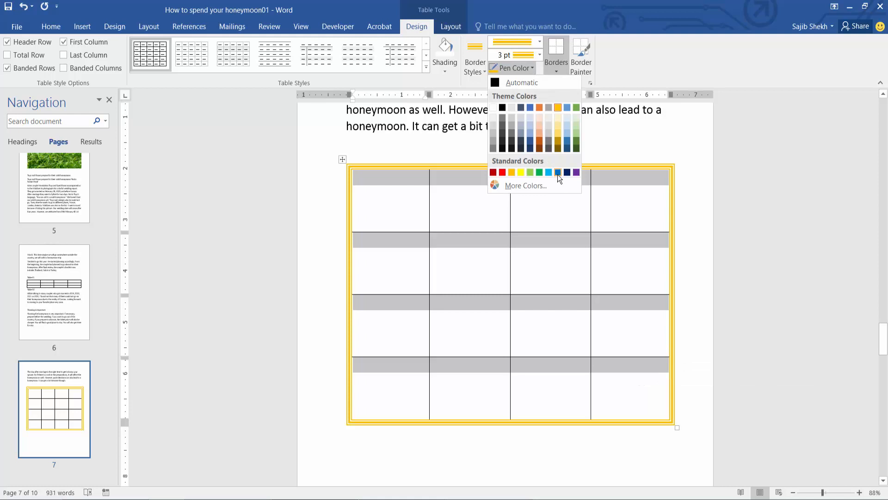
{"action": "left_click", "coordinate": [538, 42]}
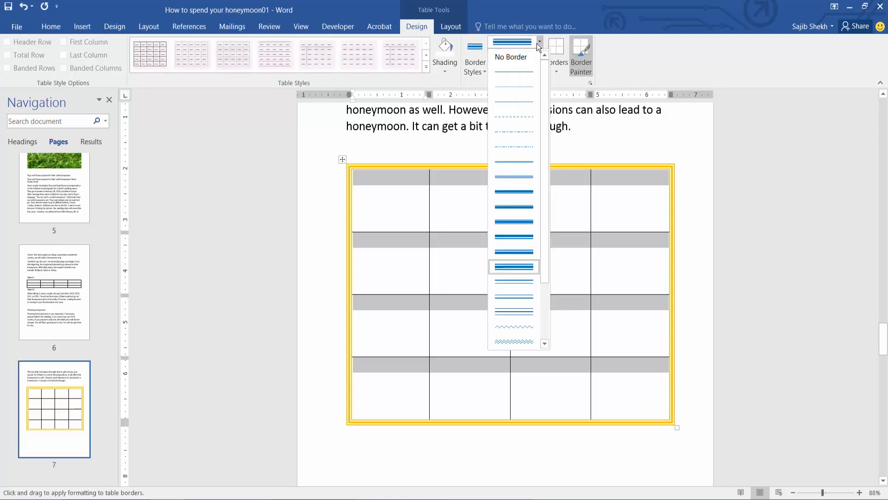
{"action": "left_click", "coordinate": [512, 267]}
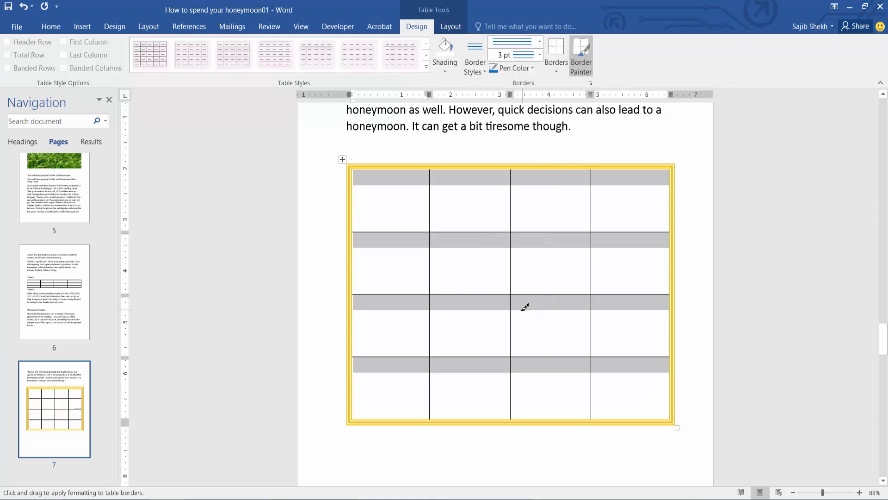
{"action": "left_click", "coordinate": [539, 40]}
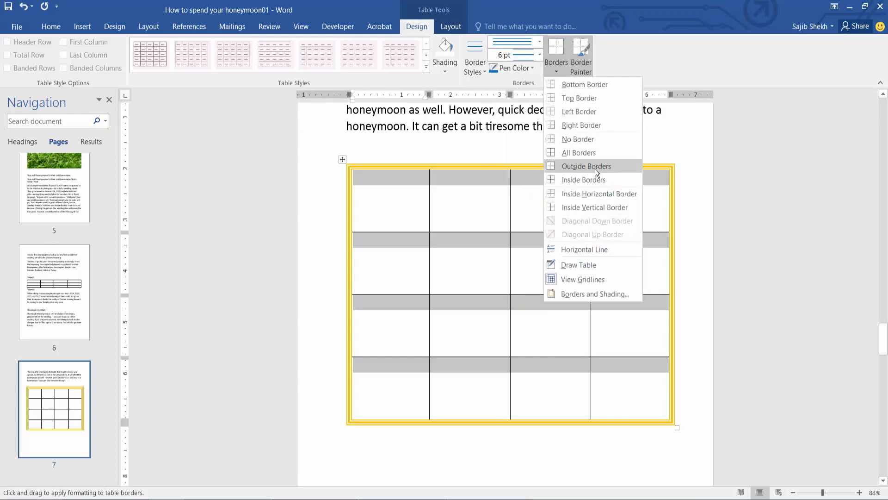
Replace the table's outside border with the blue 6 pt double line.
{"action": "left_click", "coordinate": [587, 165]}
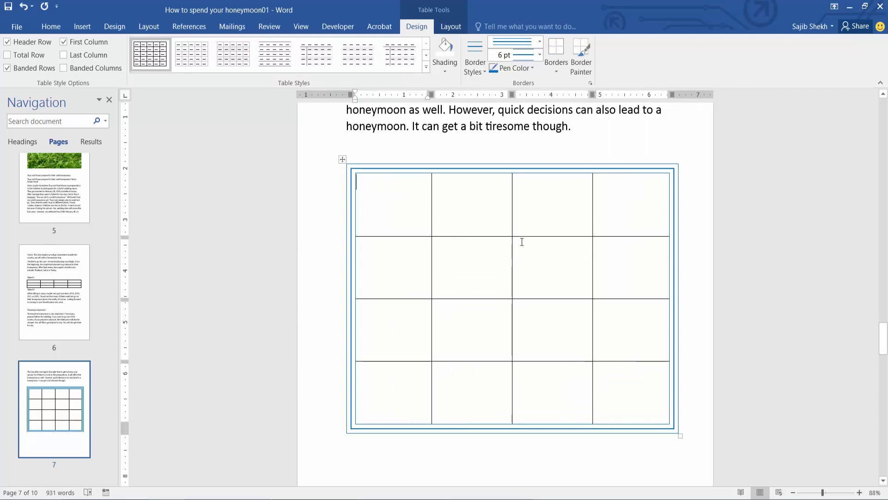
{"action": "mouse_move", "coordinate": [589, 457]}
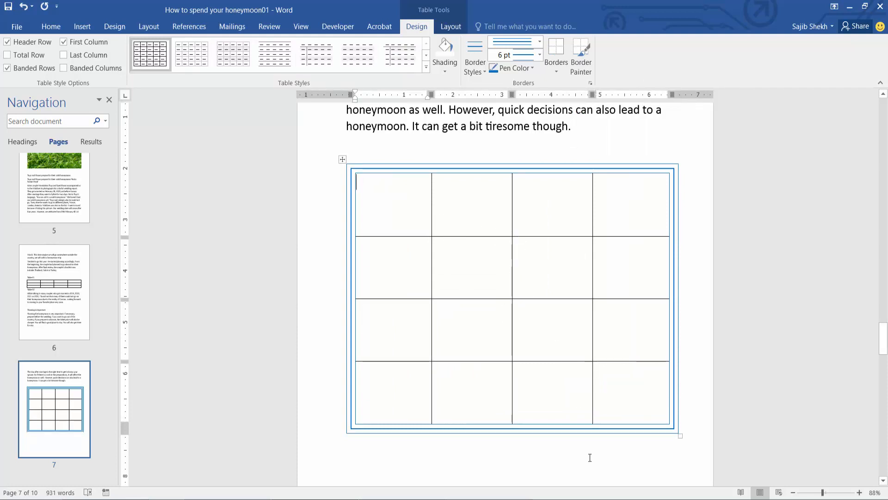